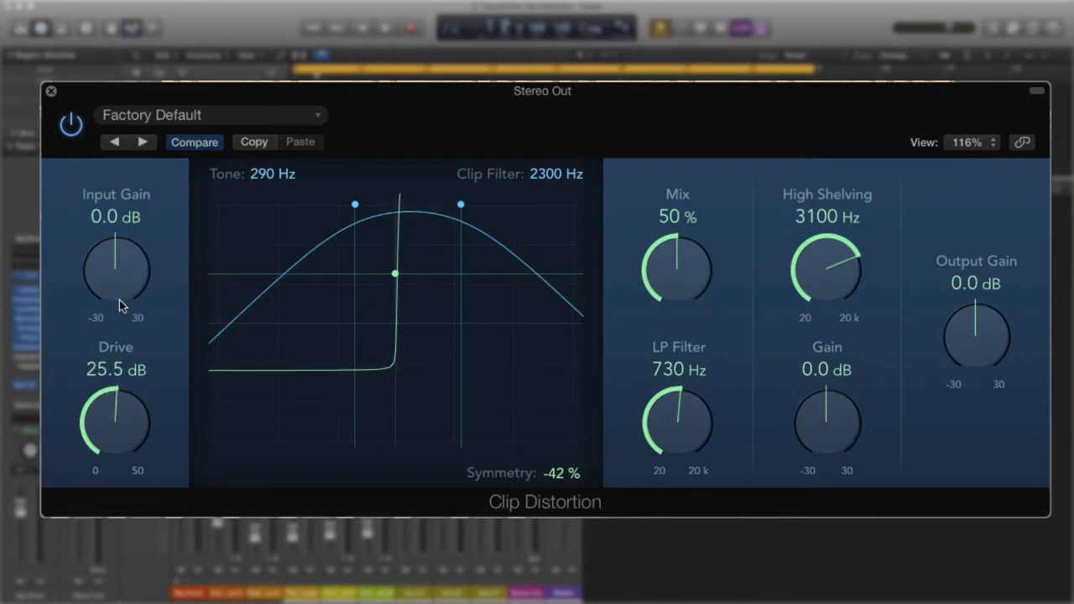
Step: Set Stereo Out Clip Distortion drive to 15 dB, tone 260 Hz, clip filter 5000 Hz
{"action": "left_click_drag", "start_coordinate": [116, 420], "coordinate": [126, 386]}
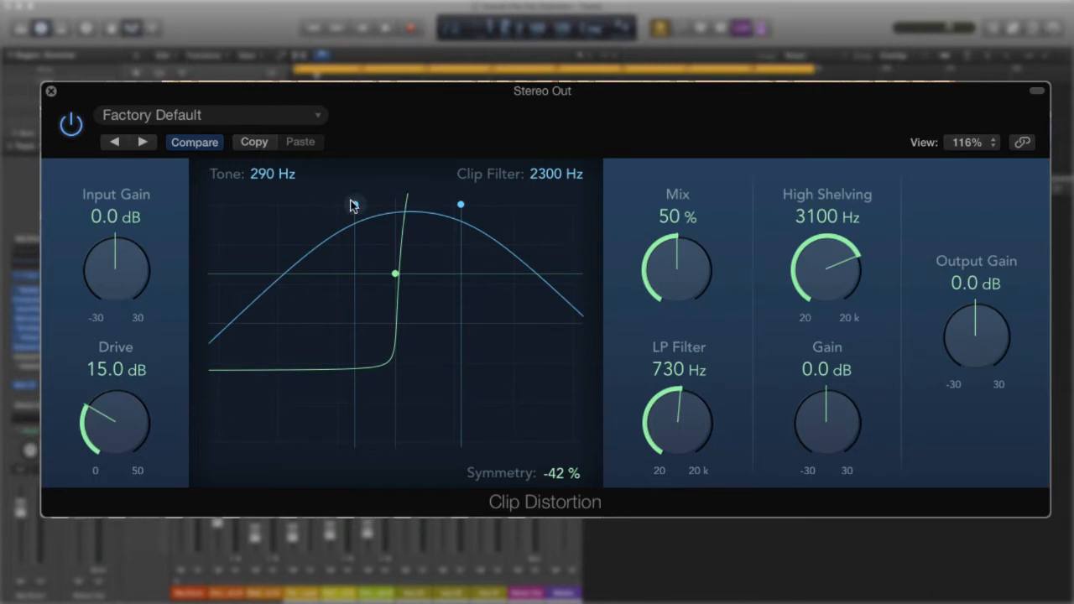
{"action": "left_click_drag", "start_coordinate": [352, 206], "coordinate": [348, 218]}
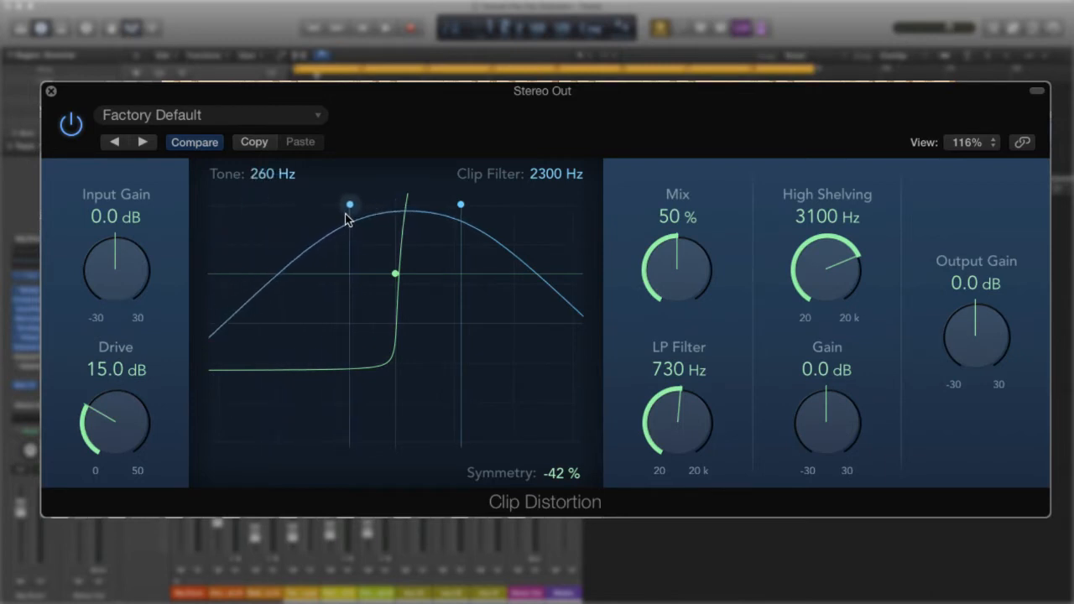
{"action": "left_click_drag", "start_coordinate": [395, 273], "coordinate": [394, 330]}
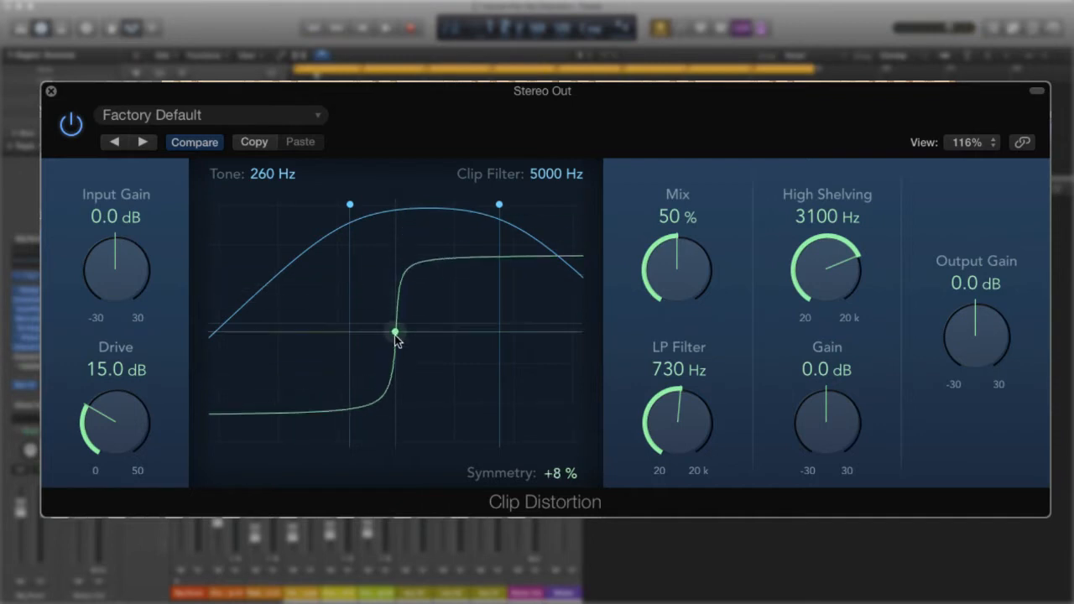
Step: Settle the symmetry at about -14% and sweep the low-pass filter frequency
{"action": "left_click_drag", "start_coordinate": [394, 332], "coordinate": [394, 232]}
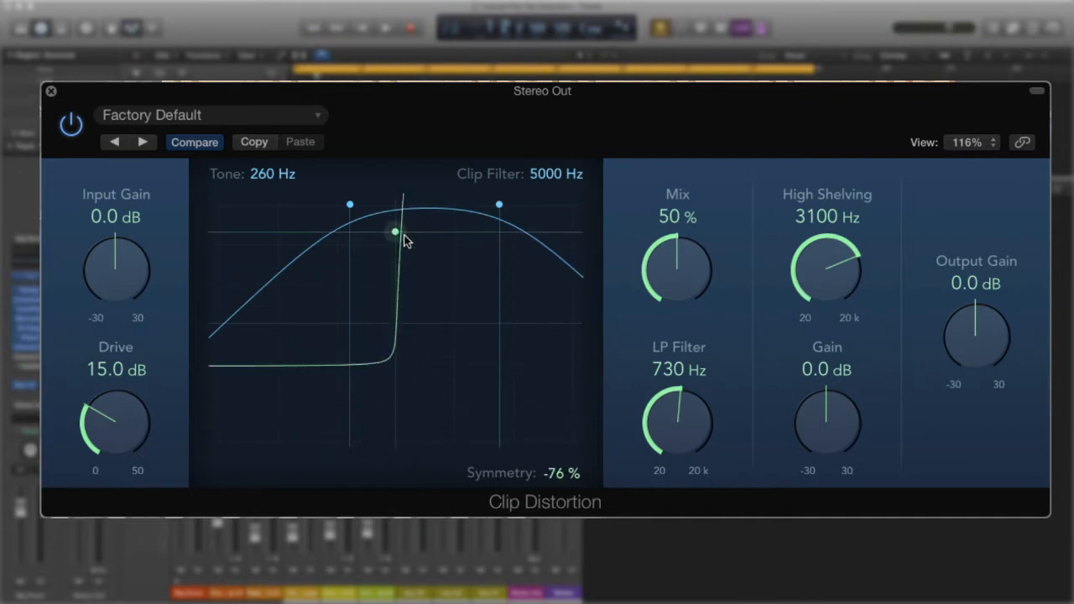
{"action": "left_click_drag", "start_coordinate": [395, 230], "coordinate": [395, 307]}
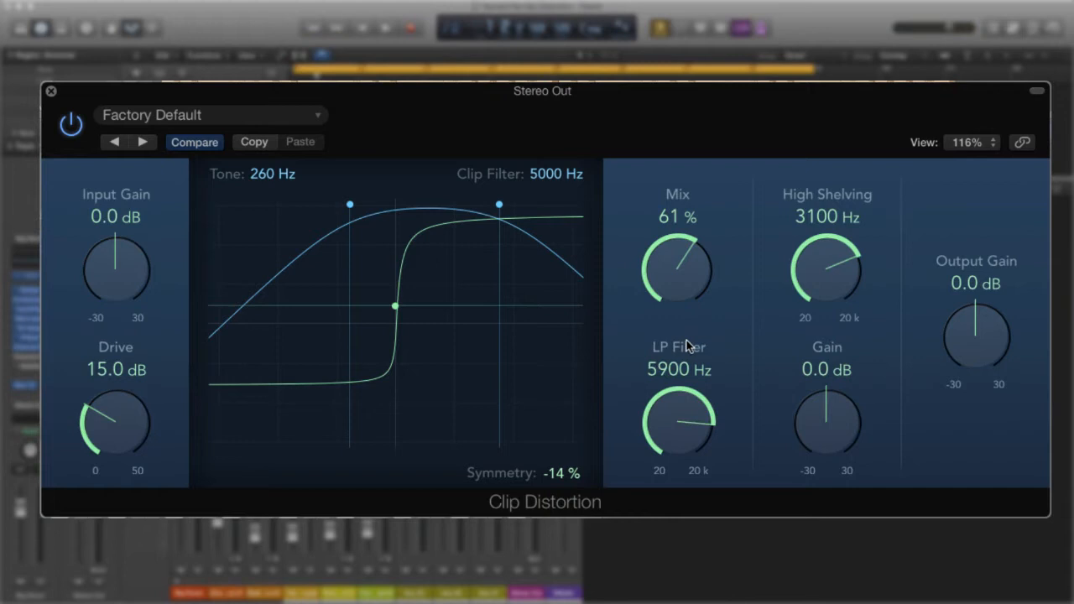
{"action": "left_click_drag", "start_coordinate": [697, 411], "coordinate": [688, 457]}
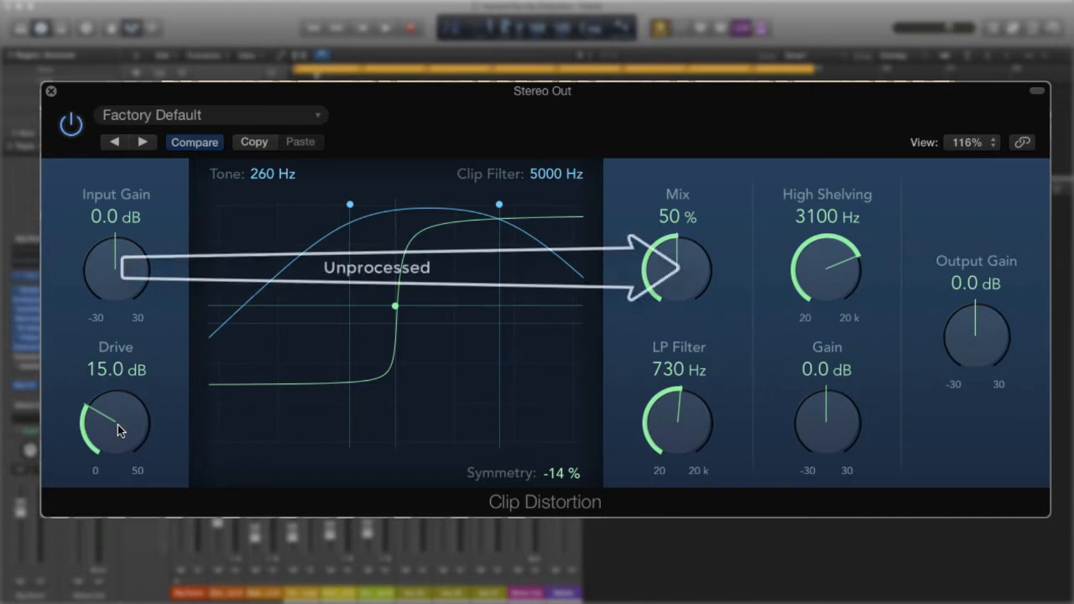
Step: Raise the Stereo Out distortion drive to 33 dB
{"action": "left_click_drag", "start_coordinate": [115, 424], "coordinate": [116, 386]}
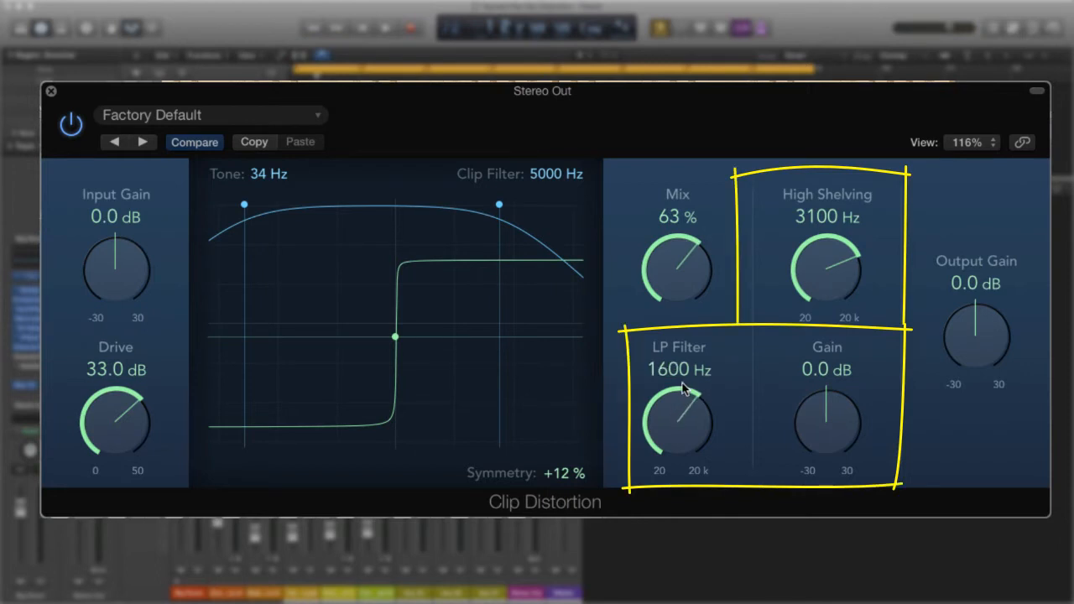
Step: Bring the mix down to 56% and the low-pass filter to 170 Hz
{"action": "left_click_drag", "start_coordinate": [826, 420], "coordinate": [827, 390]}
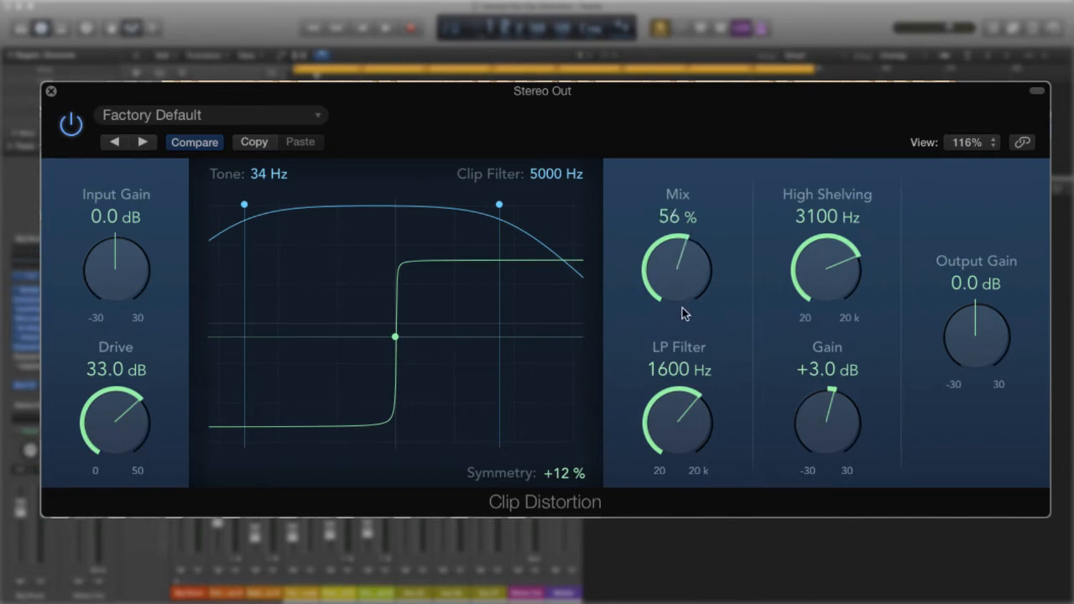
{"action": "left_click_drag", "start_coordinate": [678, 423], "coordinate": [663, 453]}
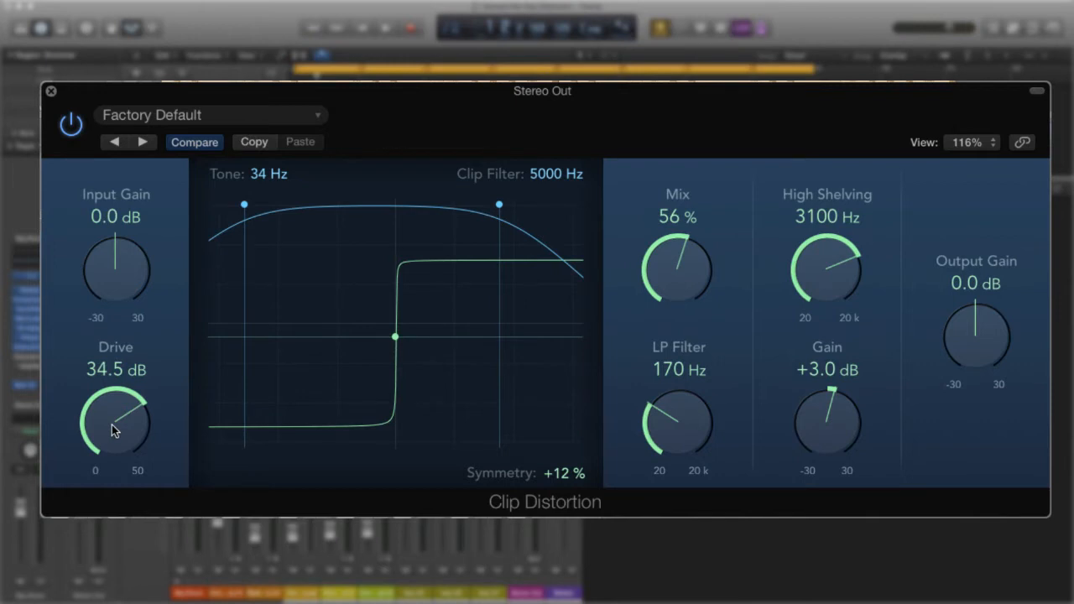
{"action": "mouse_move", "coordinate": [117, 430]}
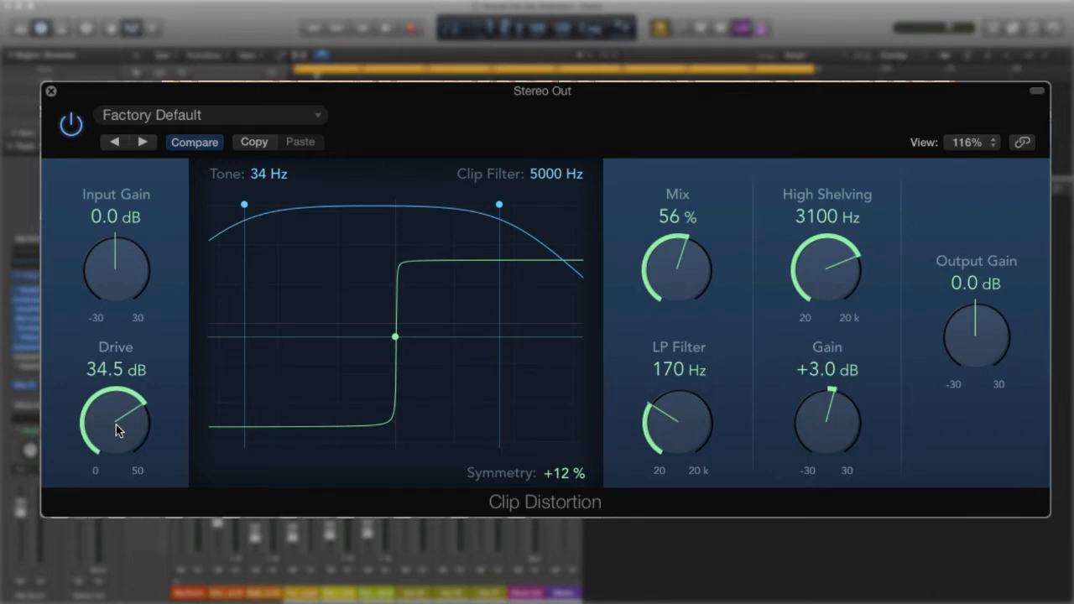
Step: Set the tone to 230 Hz and clip filter to 2100 Hz, then nudge the drive
{"action": "left_click_drag", "start_coordinate": [244, 204], "coordinate": [343, 205]}
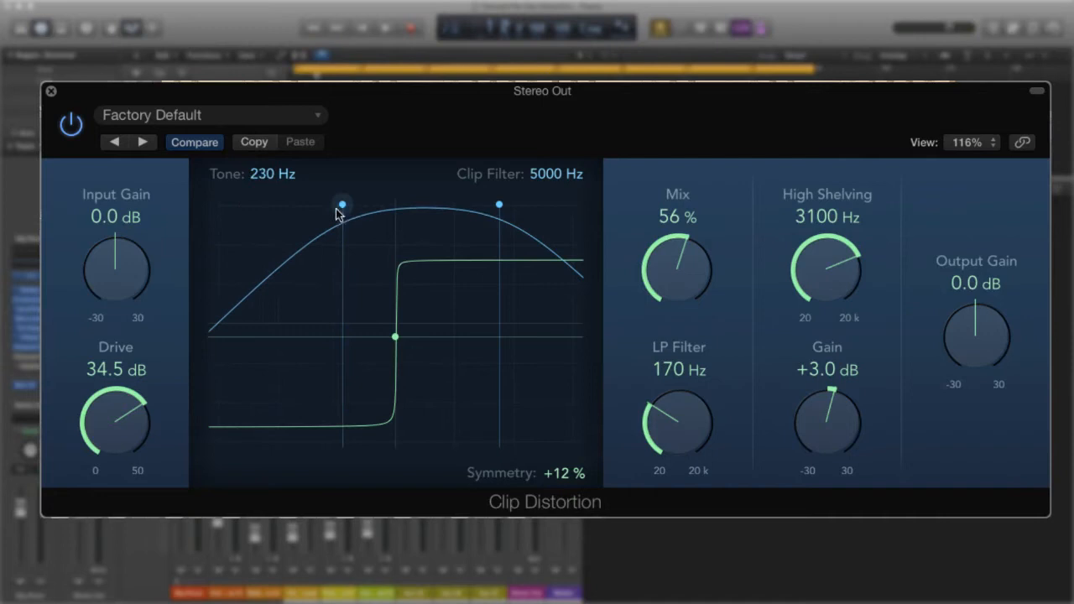
{"action": "left_click_drag", "start_coordinate": [498, 204], "coordinate": [421, 205]}
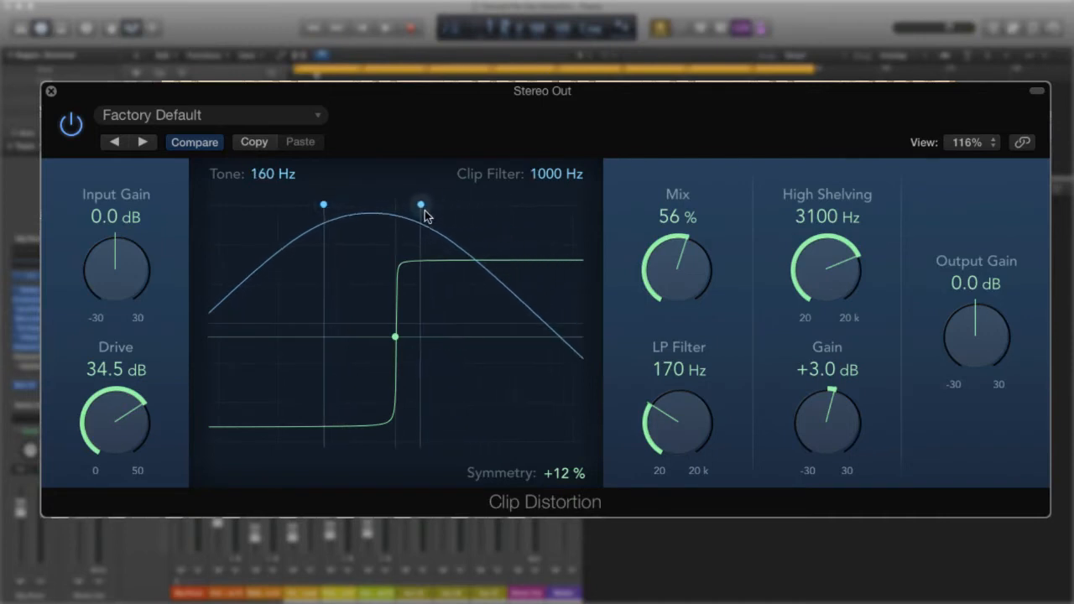
{"action": "left_click_drag", "start_coordinate": [421, 204], "coordinate": [455, 204]}
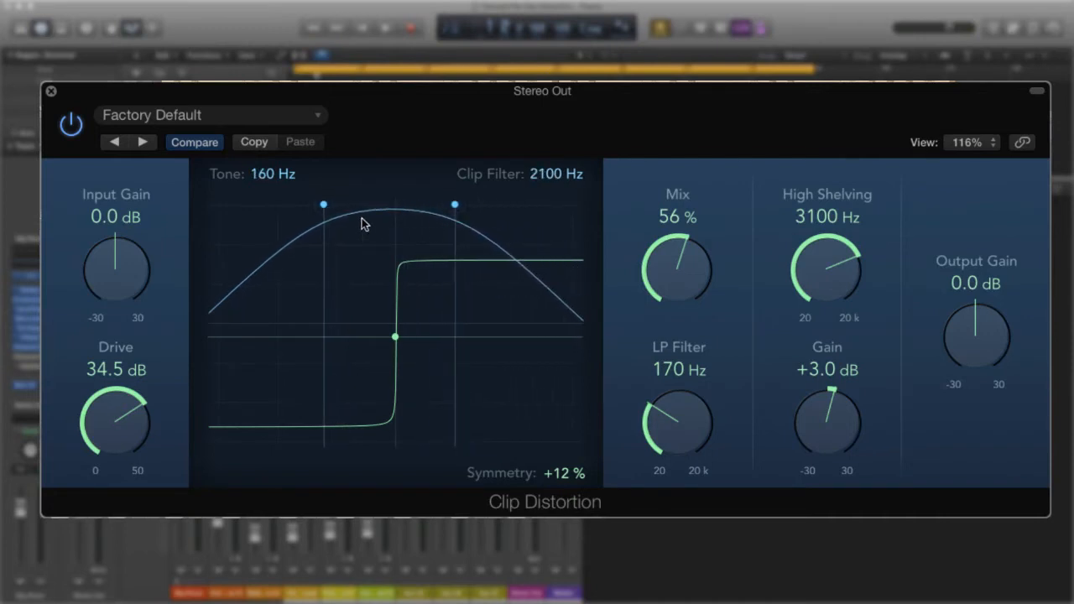
{"action": "left_click_drag", "start_coordinate": [323, 204], "coordinate": [342, 203]}
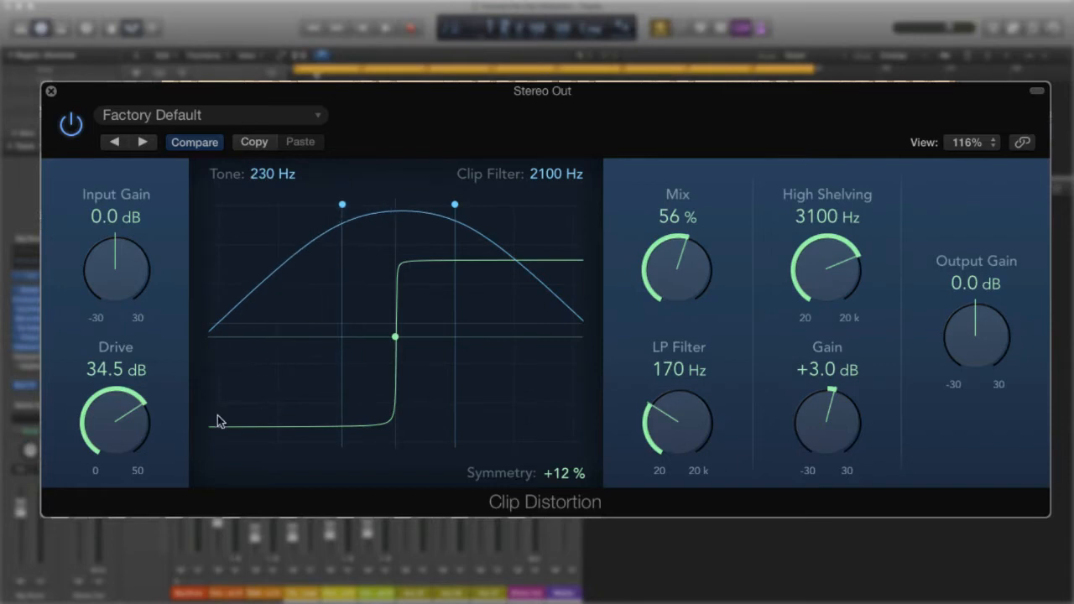
{"action": "left_click_drag", "start_coordinate": [116, 422], "coordinate": [117, 403]}
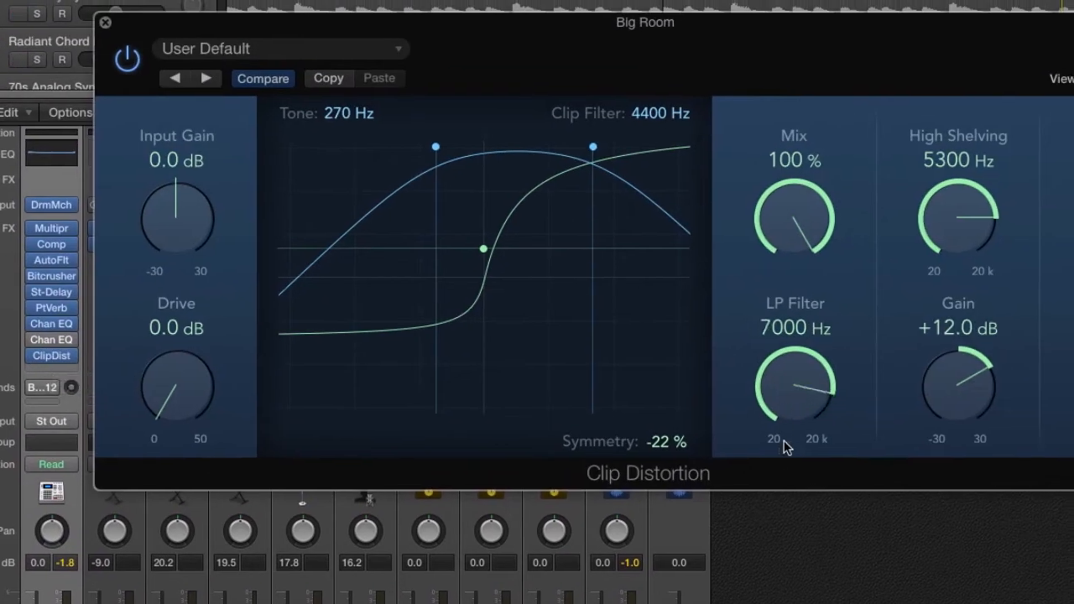
Step: Adjust the Big Room low-pass, turn mix fully dry, and sweep low-pass down to 160 Hz
{"action": "left_click_drag", "start_coordinate": [789, 386], "coordinate": [780, 428]}
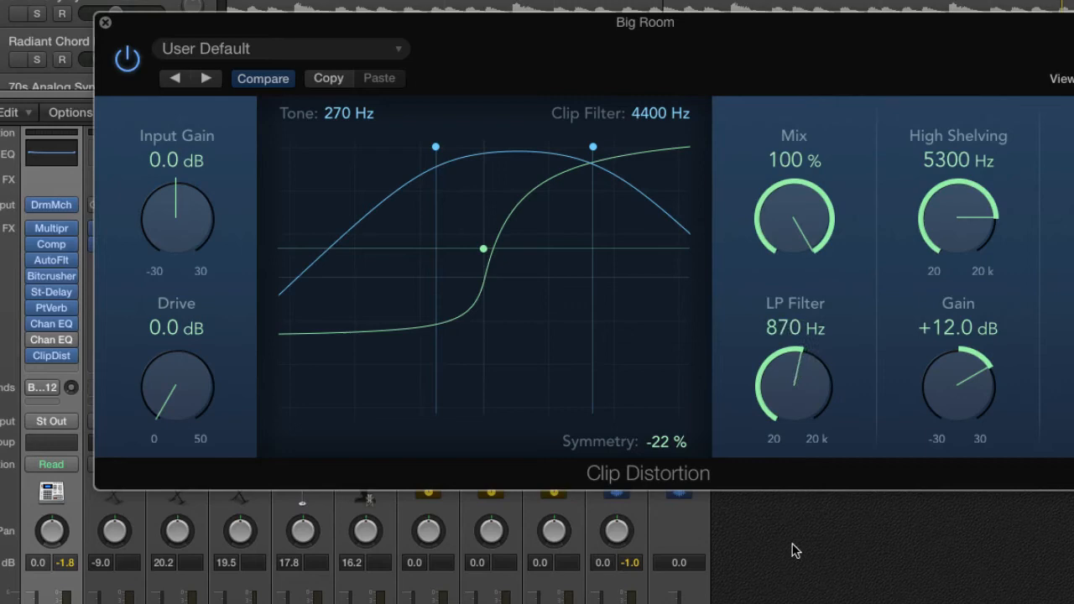
{"action": "left_click_drag", "start_coordinate": [793, 386], "coordinate": [793, 369]}
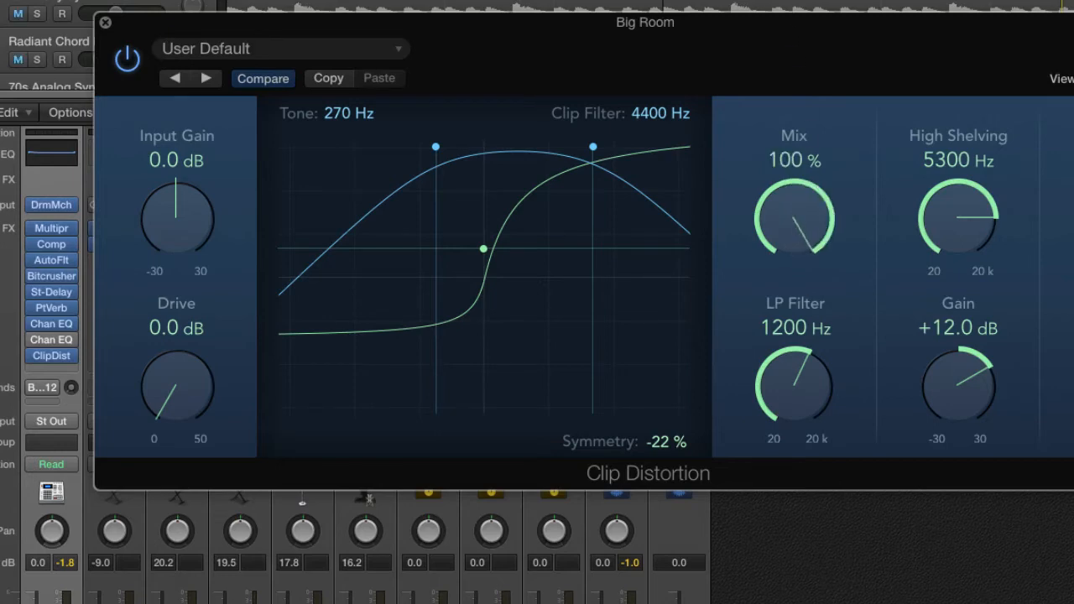
{"action": "mouse_move", "coordinate": [740, 233]}
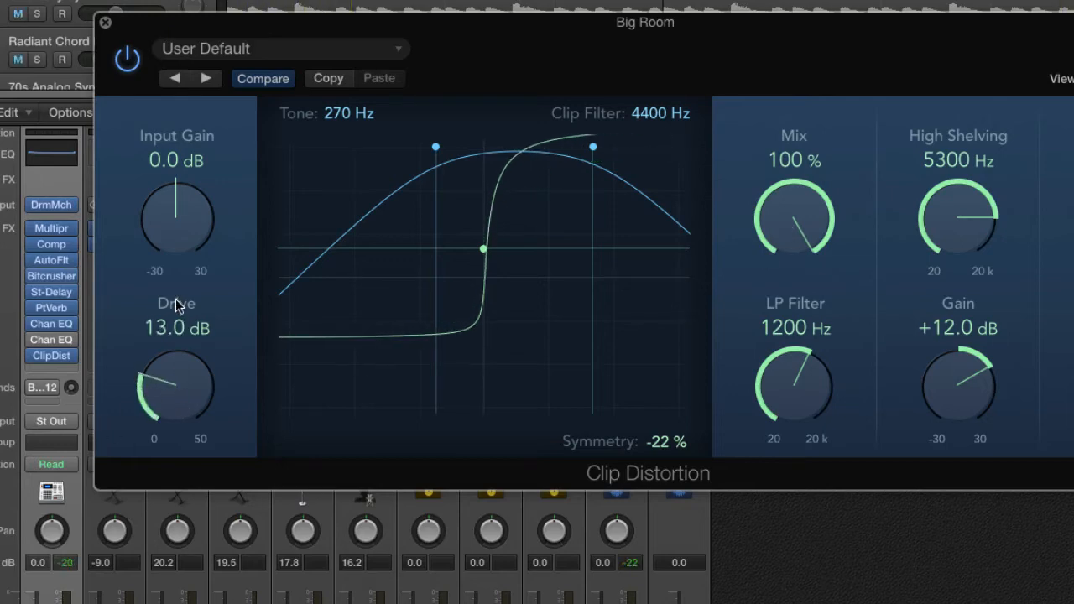
{"action": "left_click_drag", "start_coordinate": [176, 386], "coordinate": [176, 361]}
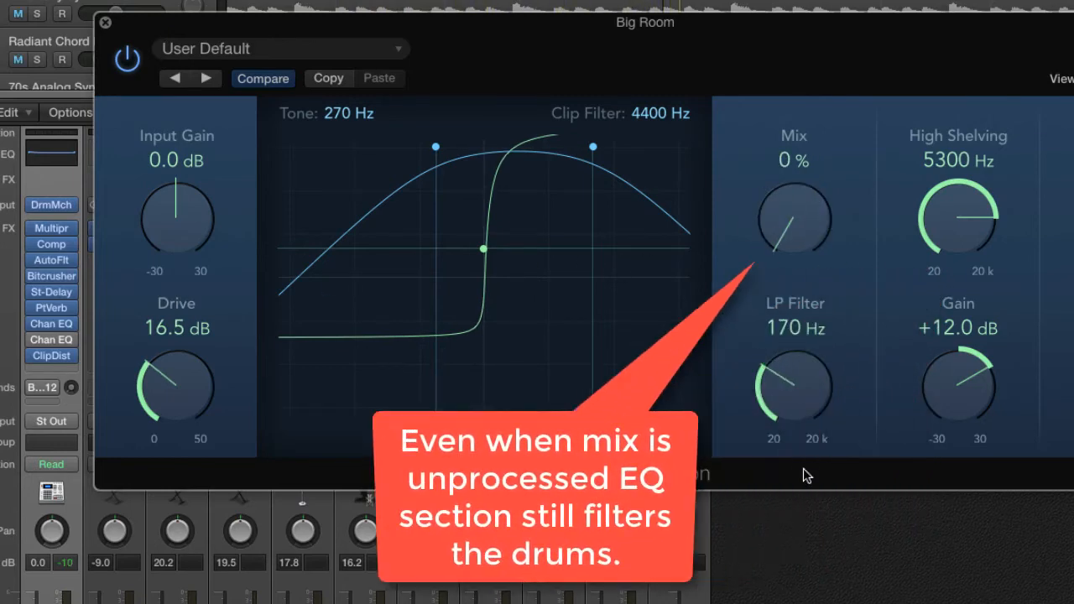
{"action": "left_click_drag", "start_coordinate": [792, 386], "coordinate": [797, 398]}
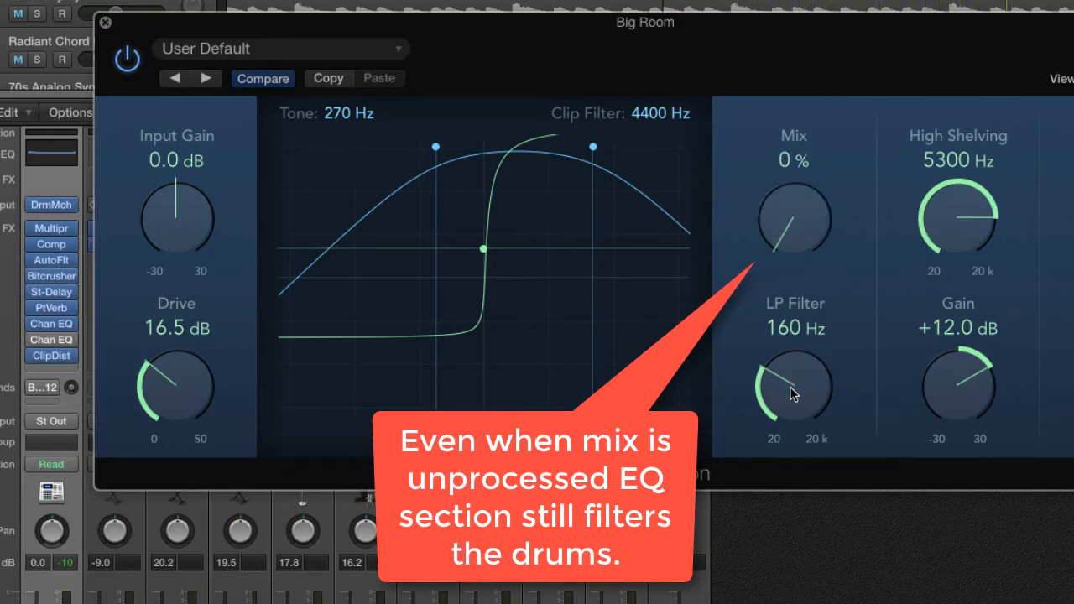
{"action": "left_click_drag", "start_coordinate": [793, 386], "coordinate": [805, 453]}
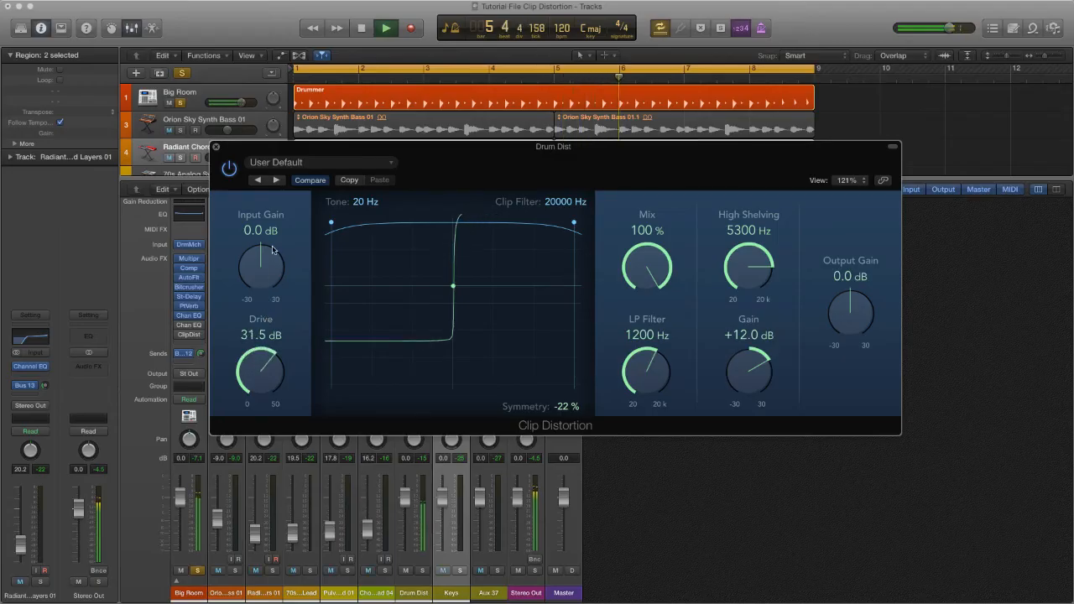
Step: Set the Drum Dist tone to 270 Hz and clip filter to 4400 Hz
{"action": "left_click_drag", "start_coordinate": [260, 369], "coordinate": [268, 360]}
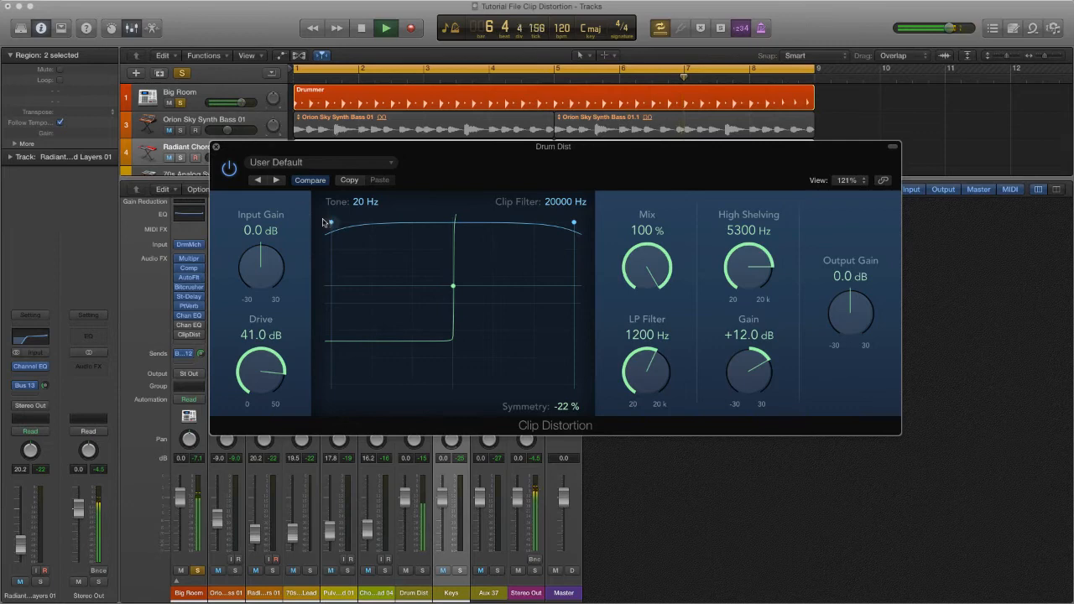
{"action": "left_click_drag", "start_coordinate": [329, 222], "coordinate": [402, 225]}
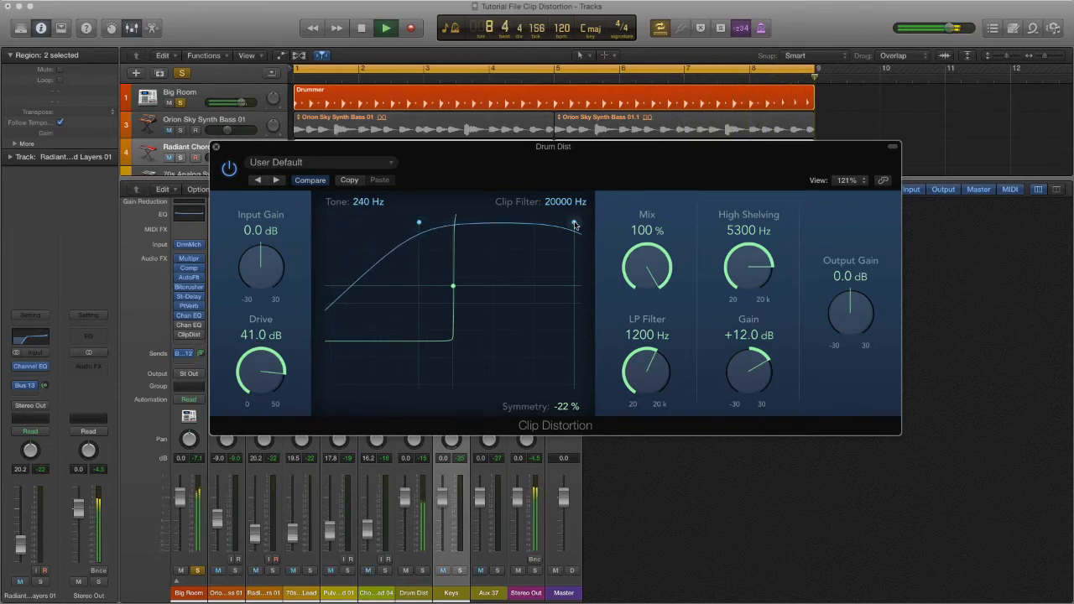
{"action": "left_click_drag", "start_coordinate": [575, 225], "coordinate": [523, 225]}
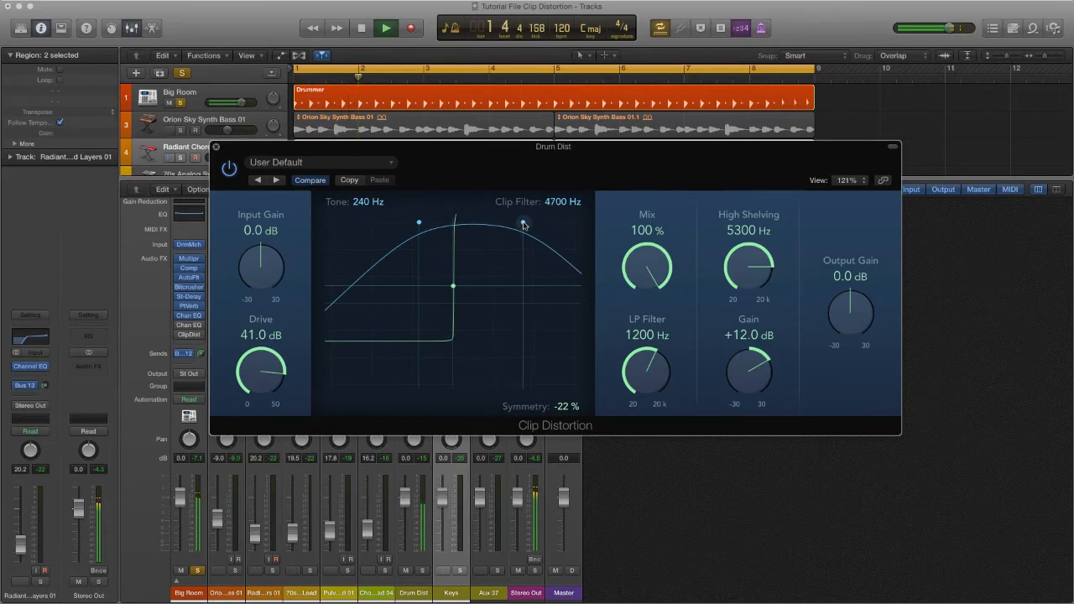
{"action": "left_click_drag", "start_coordinate": [523, 224], "coordinate": [521, 227]}
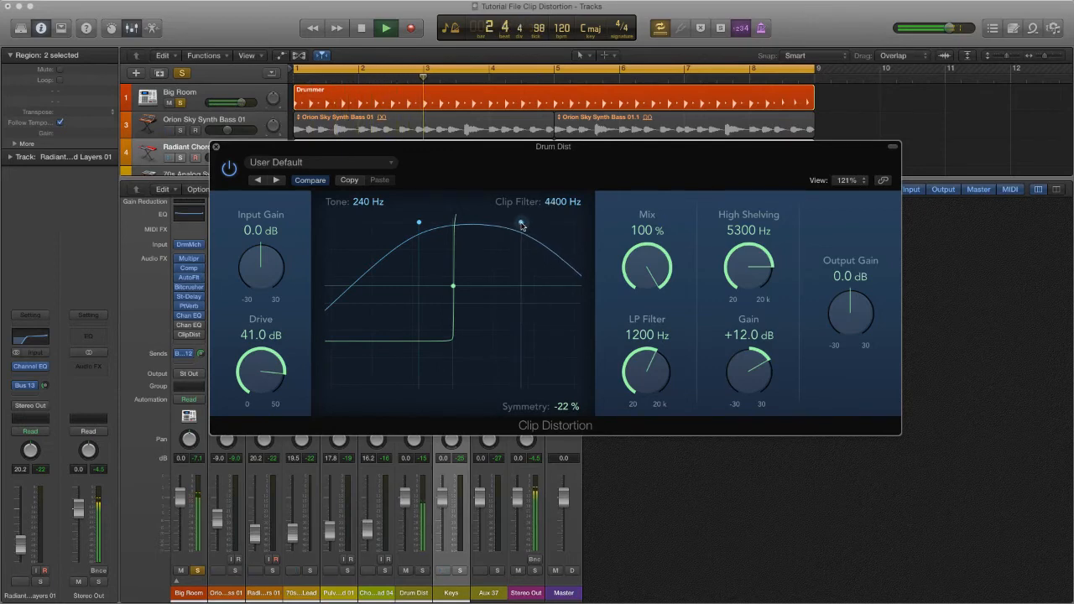
{"action": "left_click_drag", "start_coordinate": [419, 222], "coordinate": [424, 226]}
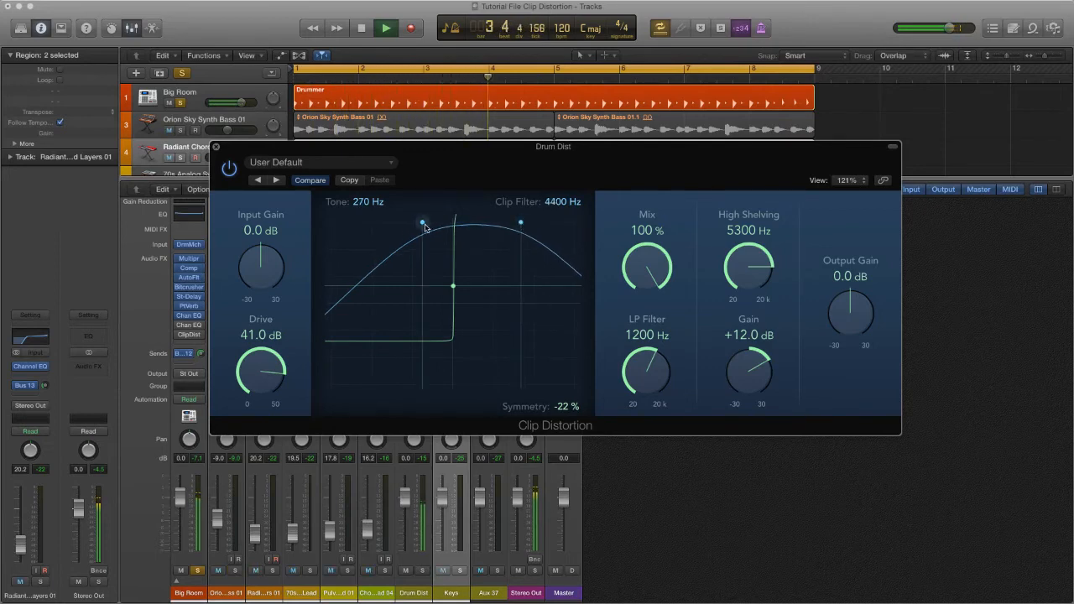
Step: Adjust the distortion symmetry, settling at -22%
{"action": "left_click_drag", "start_coordinate": [453, 287], "coordinate": [453, 303]}
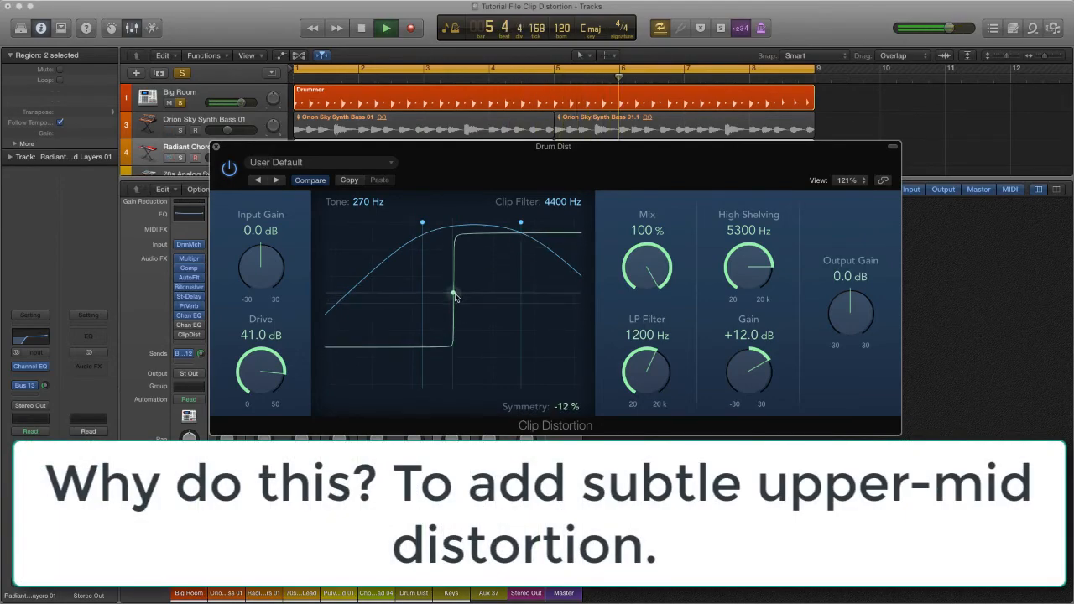
{"action": "left_click_drag", "start_coordinate": [453, 298], "coordinate": [453, 288]}
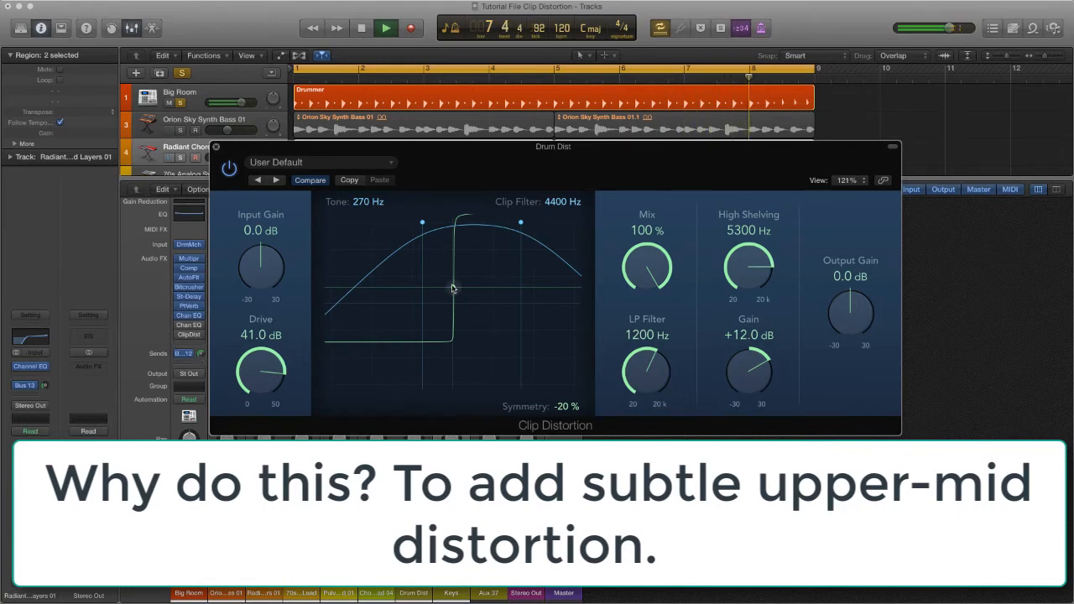
{"action": "left_click_drag", "start_coordinate": [453, 287], "coordinate": [453, 269]}
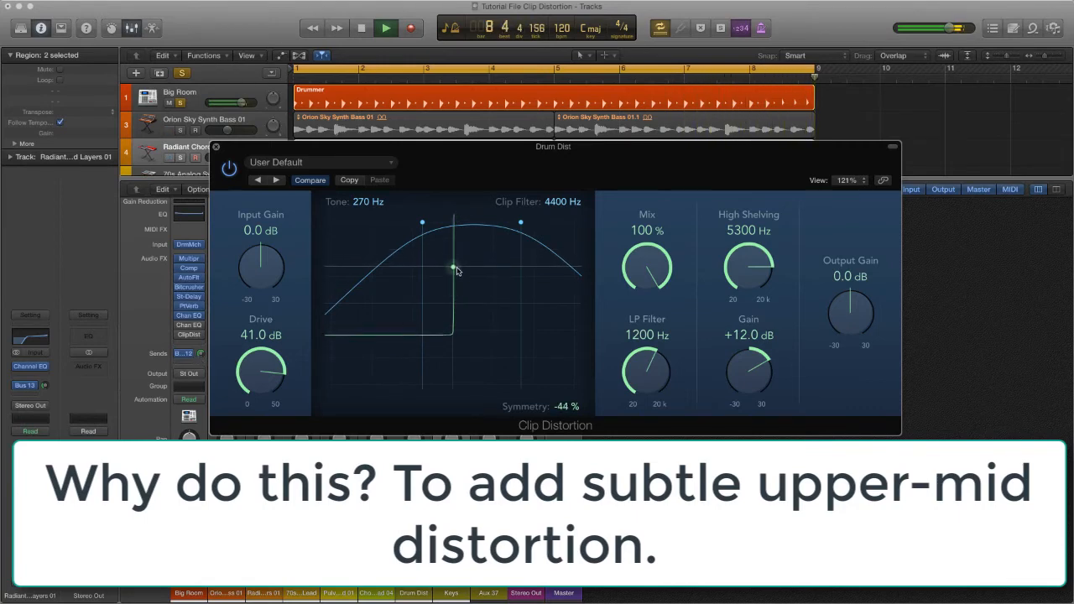
{"action": "left_click_drag", "start_coordinate": [453, 269], "coordinate": [453, 288]}
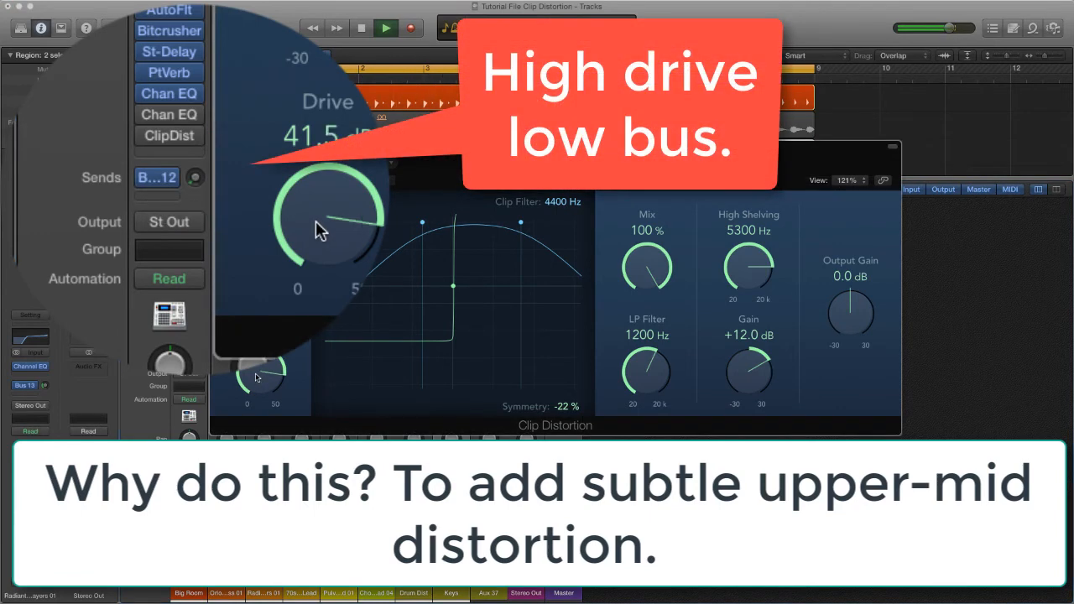
Step: Raise the Drum Dist bus drive to about 41.5 dB
{"action": "left_click_drag", "start_coordinate": [323, 231], "coordinate": [323, 209]}
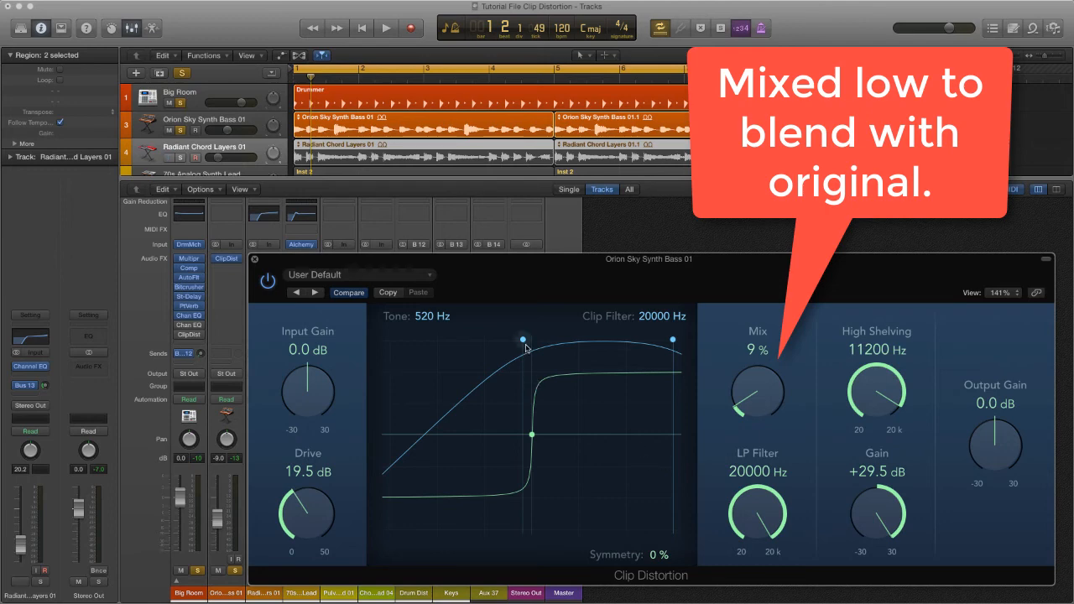
Step: Return the synth bass distortion tone to 520 Hz
{"action": "left_click_drag", "start_coordinate": [523, 339], "coordinate": [430, 339]}
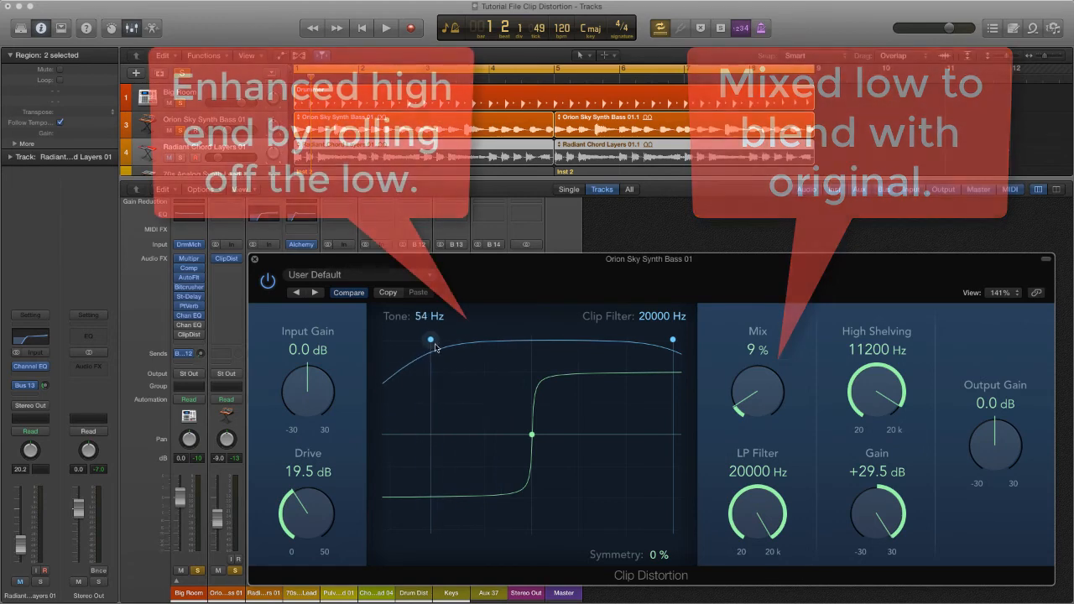
{"action": "left_click_drag", "start_coordinate": [431, 340], "coordinate": [515, 339]}
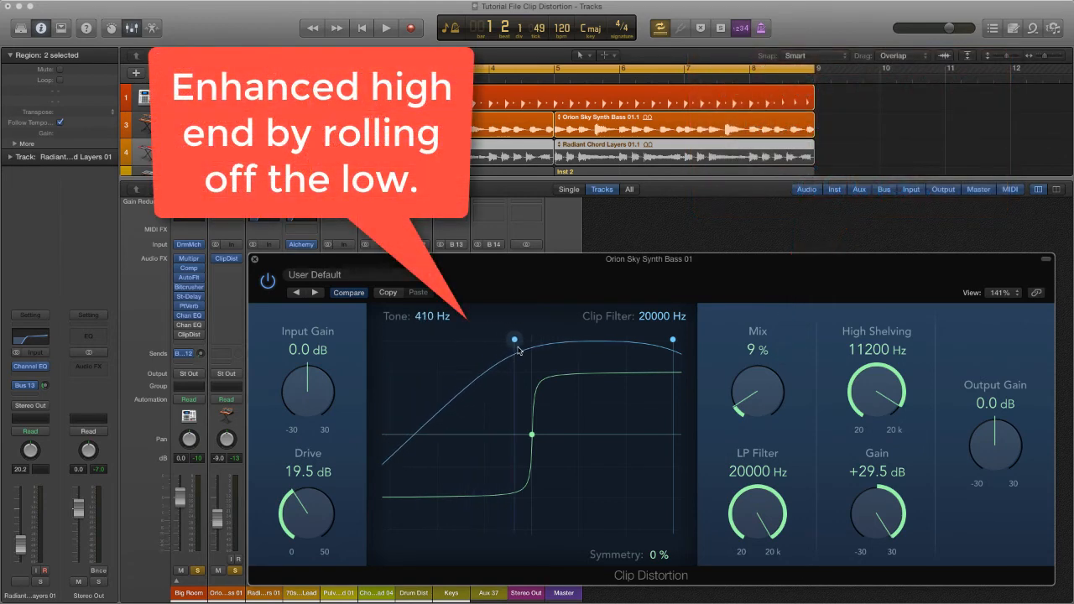
{"action": "left_click_drag", "start_coordinate": [514, 339], "coordinate": [524, 339]}
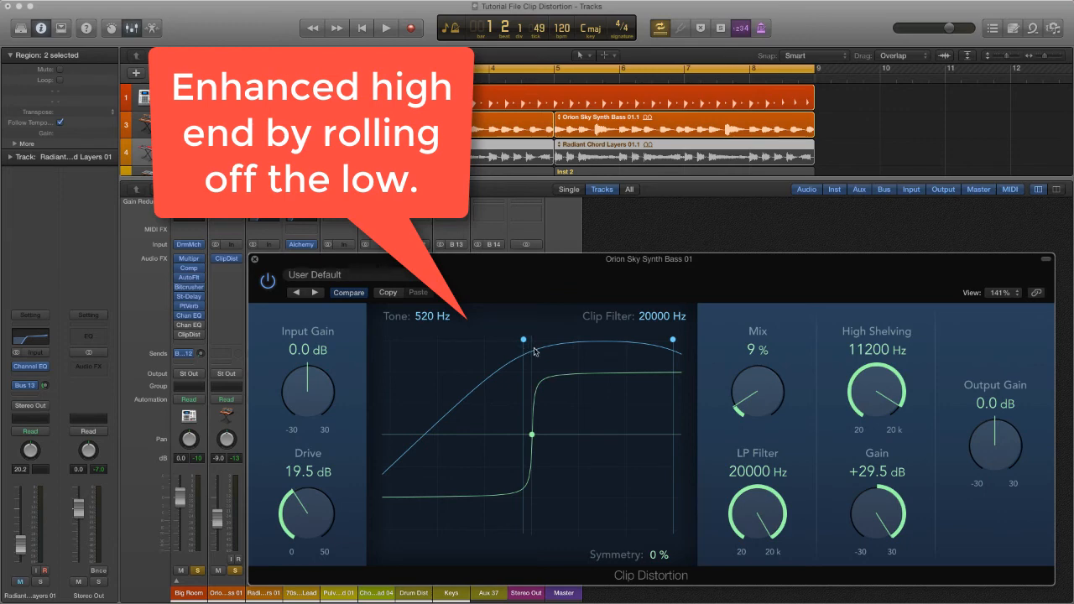
Step: Swing the symmetry around and settle it at -10%
{"action": "left_click_drag", "start_coordinate": [531, 434], "coordinate": [532, 459]}
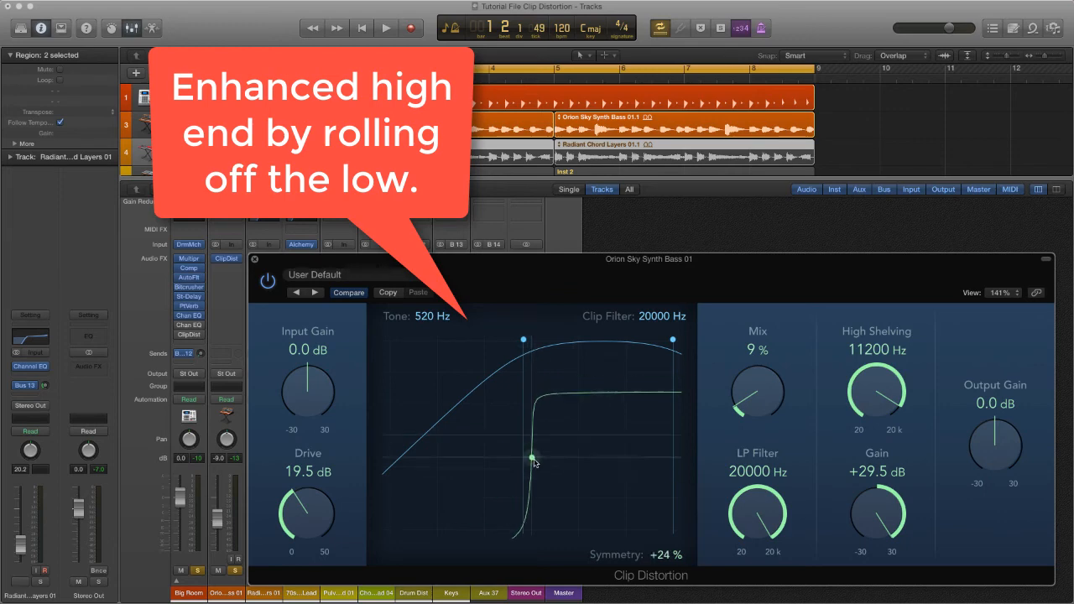
{"action": "left_click_drag", "start_coordinate": [534, 458], "coordinate": [534, 441]}
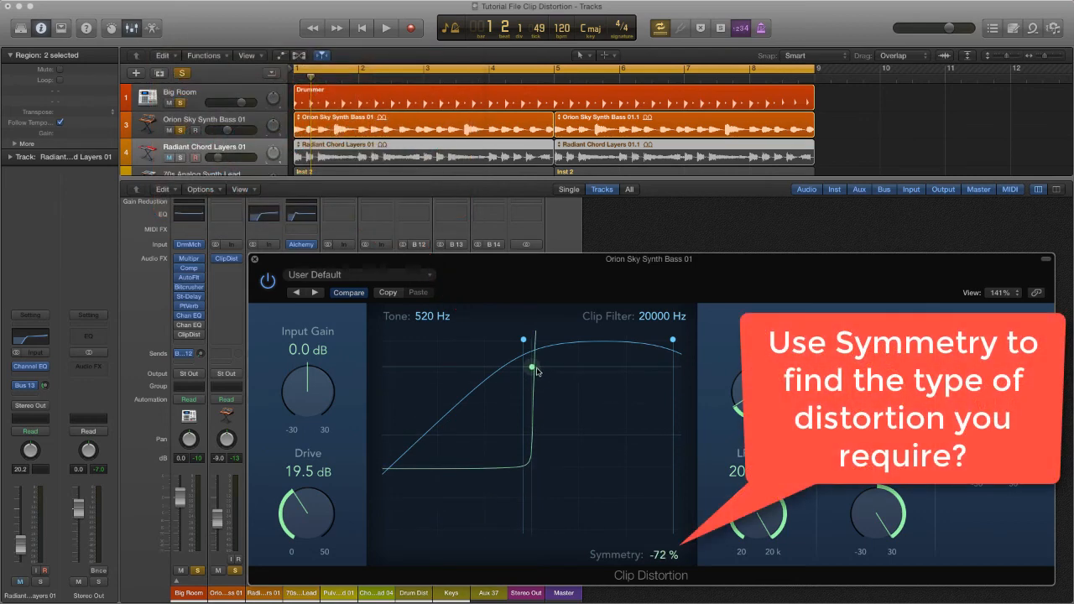
{"action": "left_click_drag", "start_coordinate": [532, 367], "coordinate": [533, 424]}
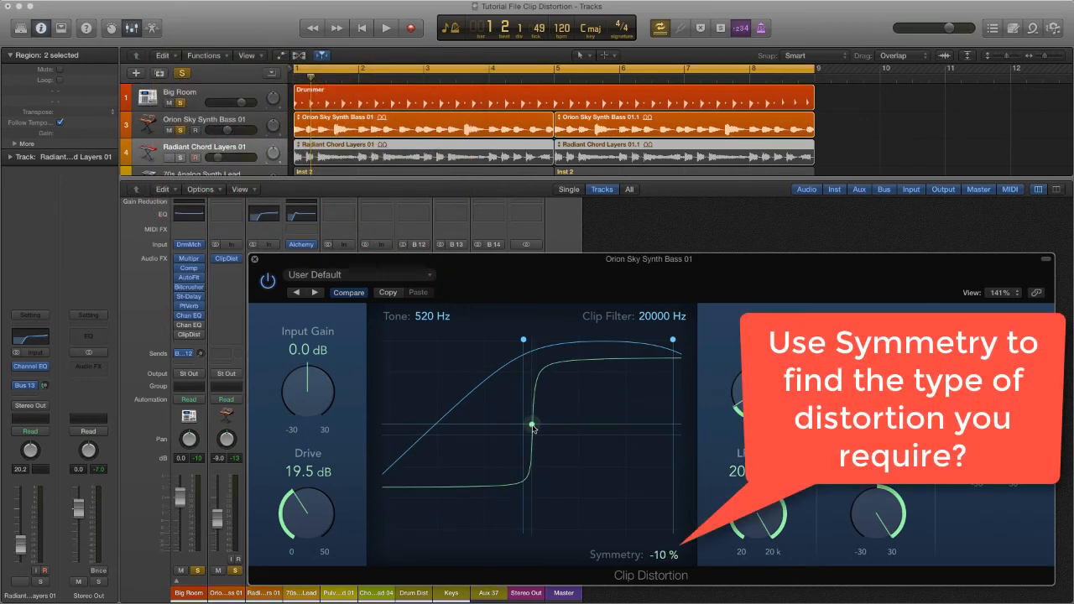
{"action": "left_click_drag", "start_coordinate": [533, 425], "coordinate": [535, 433]}
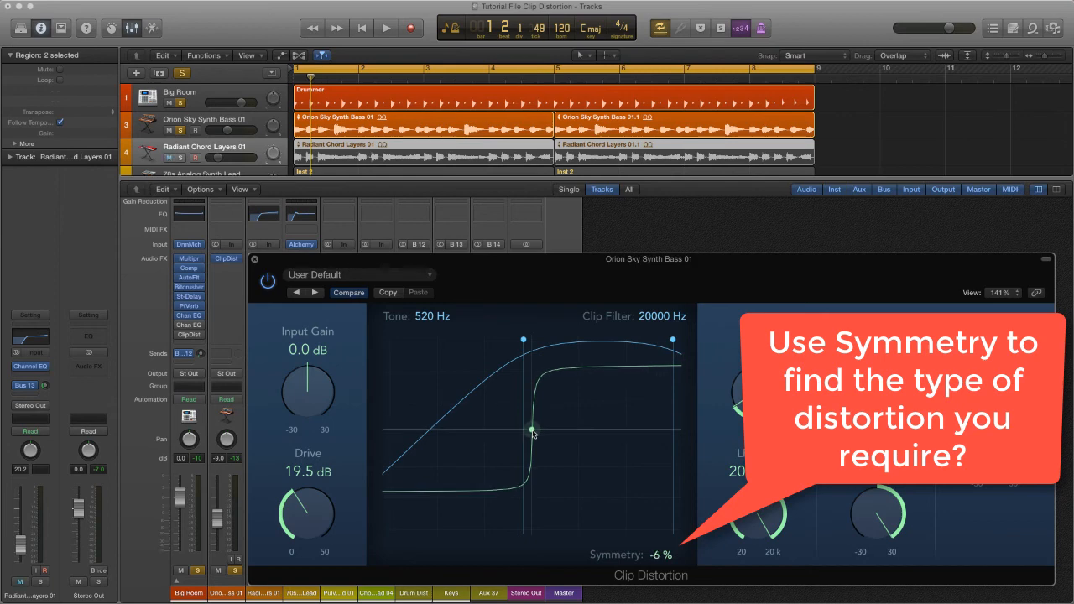
{"action": "left_click_drag", "start_coordinate": [533, 430], "coordinate": [533, 424]}
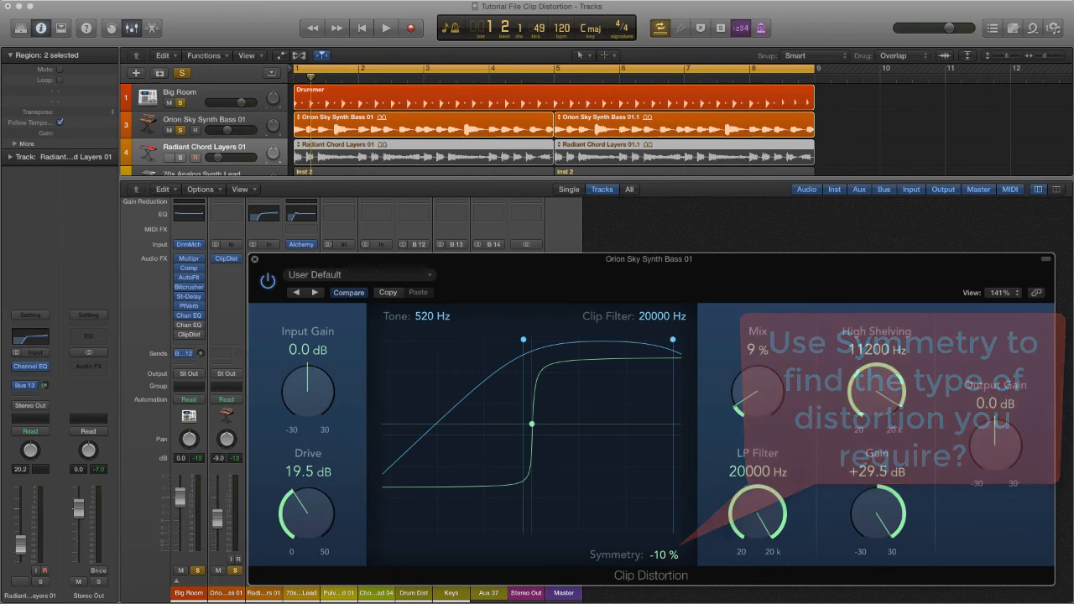
Step: Start playback and toggle the synth bass Clip Distortion, ending bypassed
{"action": "left_click", "coordinate": [380, 31]}
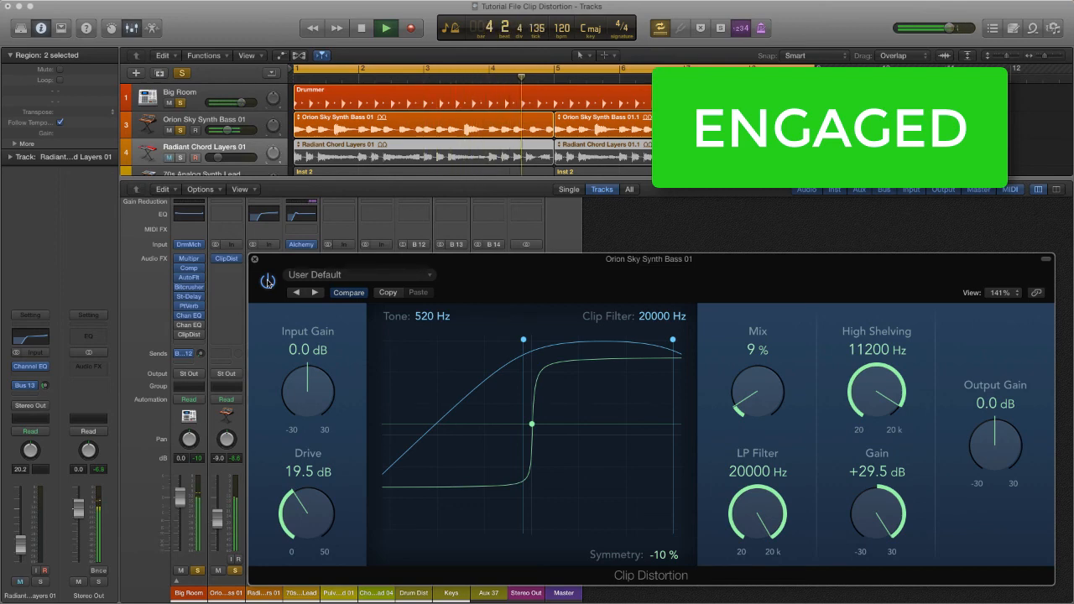
{"action": "left_click", "coordinate": [267, 281]}
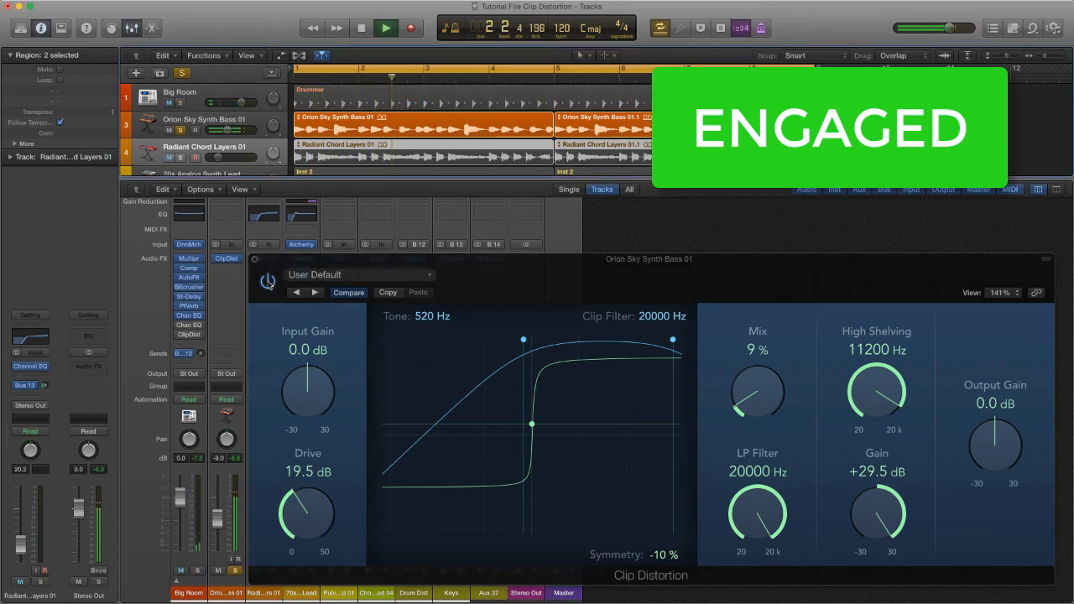
{"action": "left_click", "coordinate": [267, 282]}
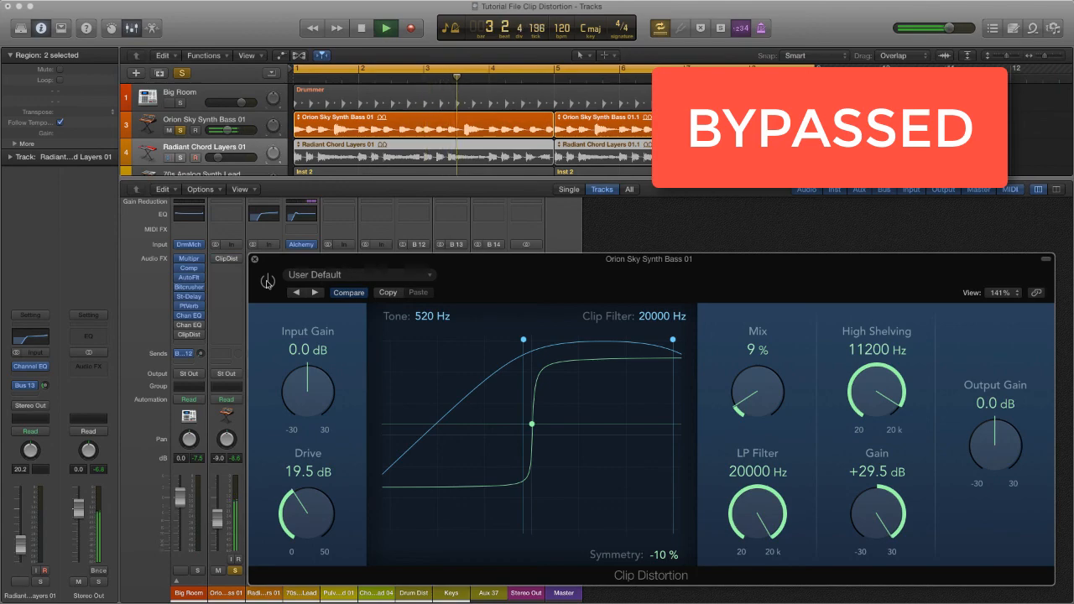